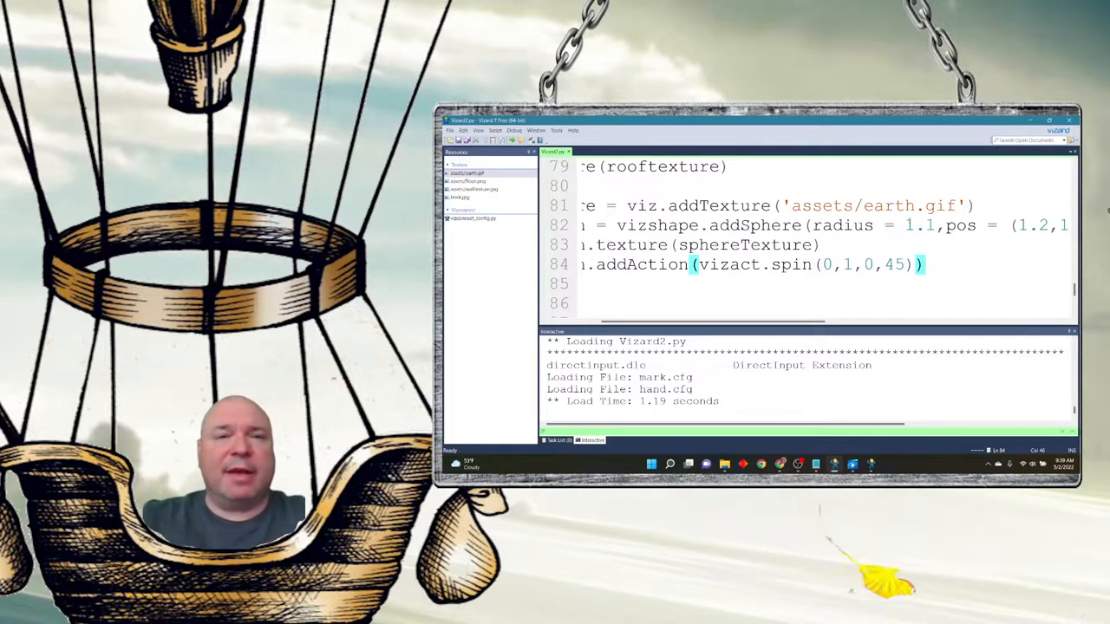
mouse_move(852, 464)
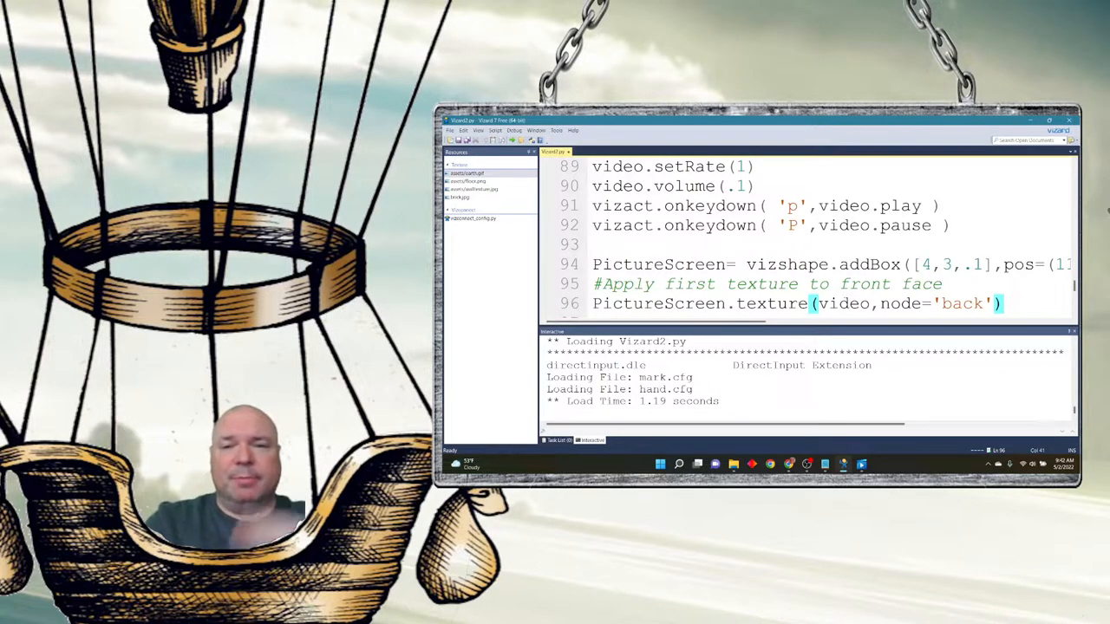
- Scroll the editor sideways to view the PictureScreen box and its back-face video texture
scroll("right", 3)
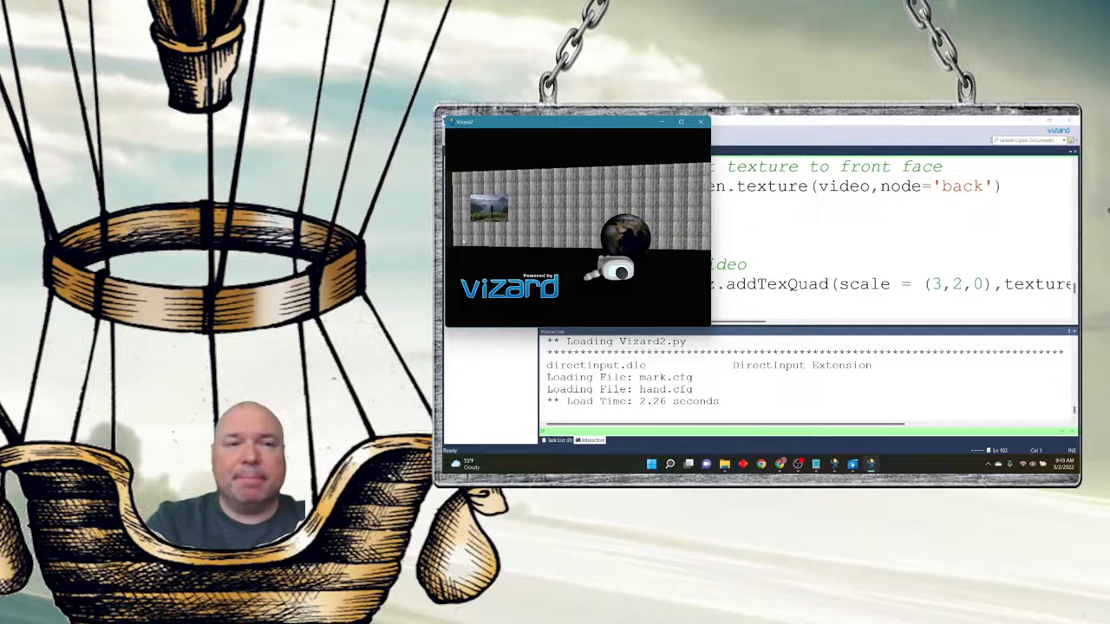
- Close the Vizard2 scene window after checking the brick wall, globe and video picture
left_click(697, 121)
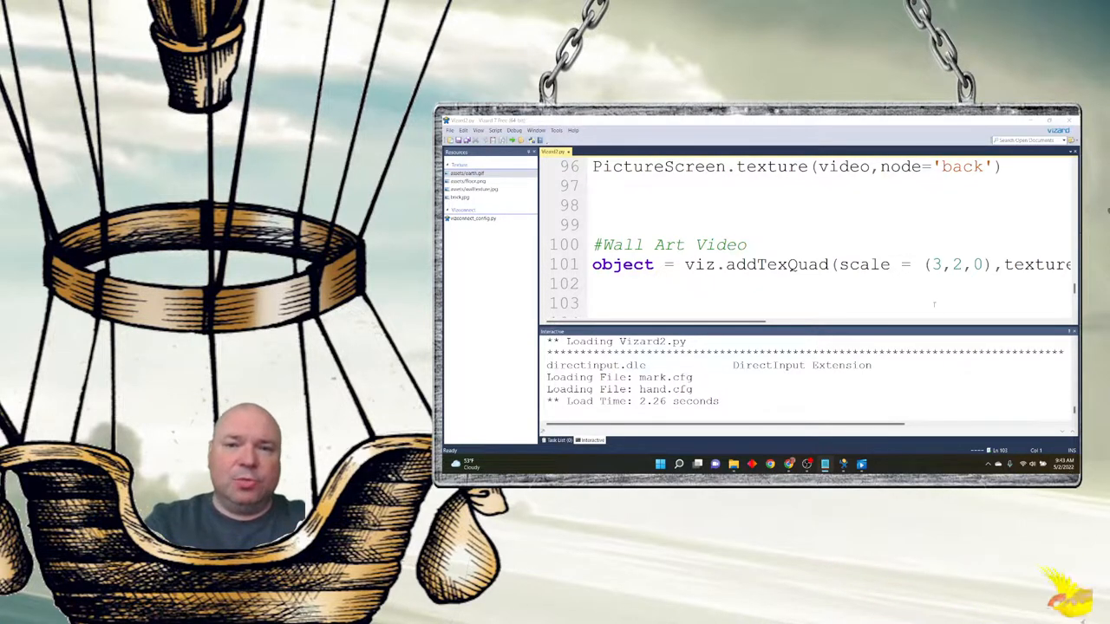
- Scroll down to the Wall Art Video addTexQuad line below the PictureScreen code
scroll("down", 3)
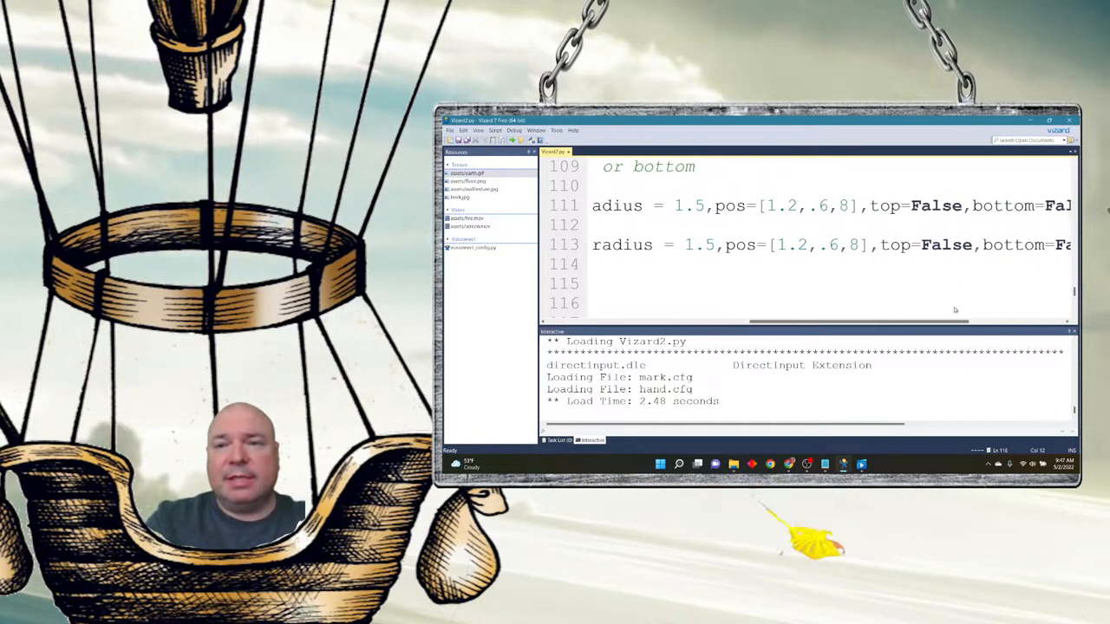
- Review the fire.mov texturing lines for firepit and firepit2, then run the script
scroll("right", 3)
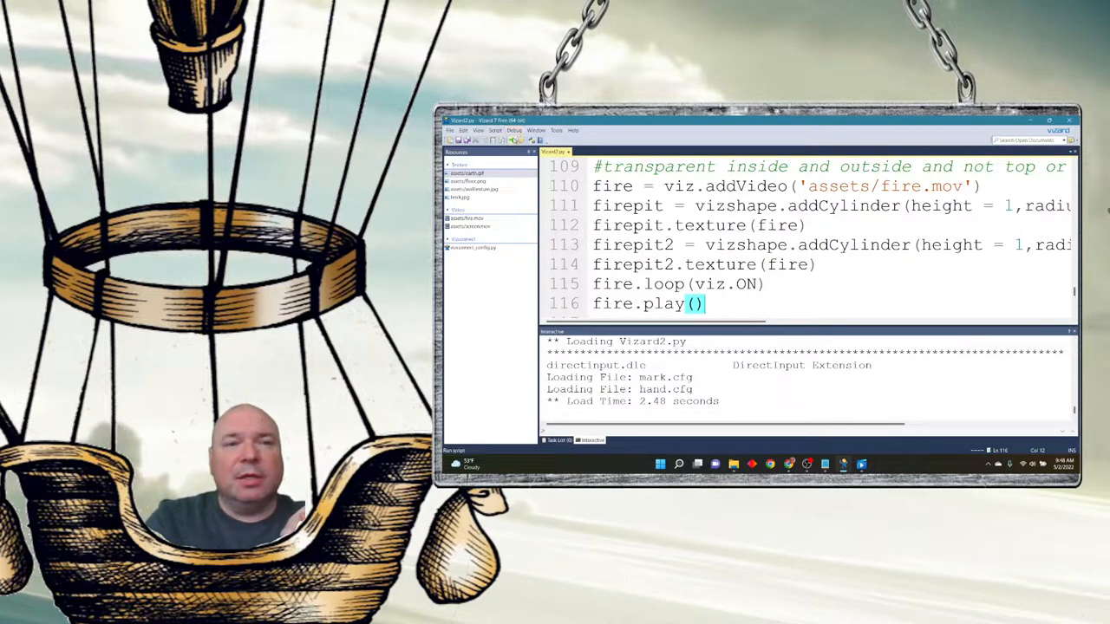
key("F5")
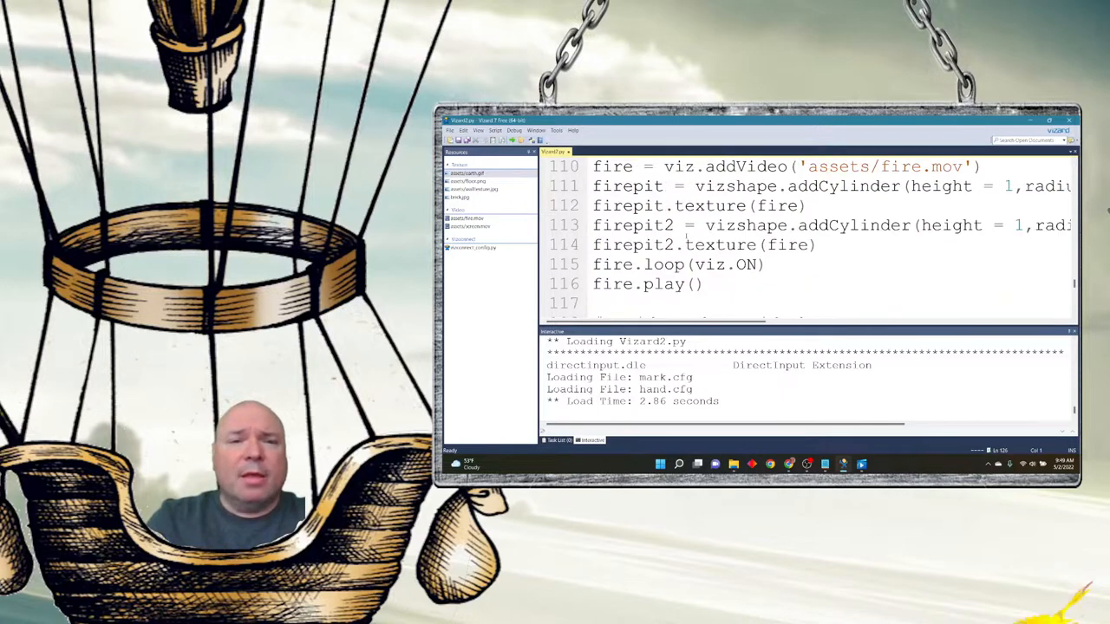
scroll("down", 3)
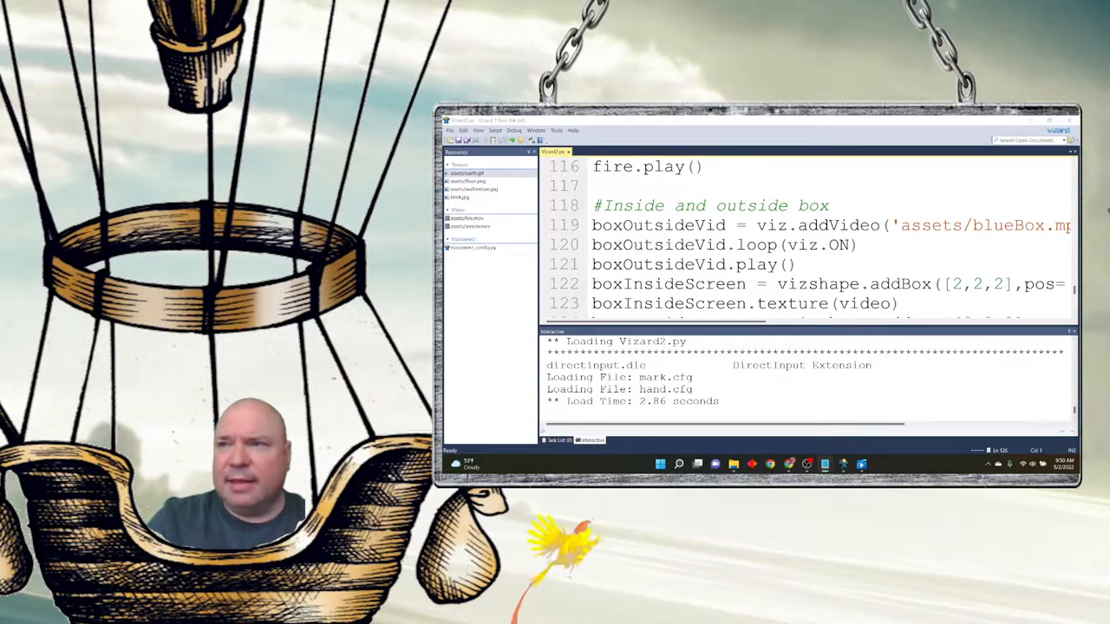
scroll("down", 3)
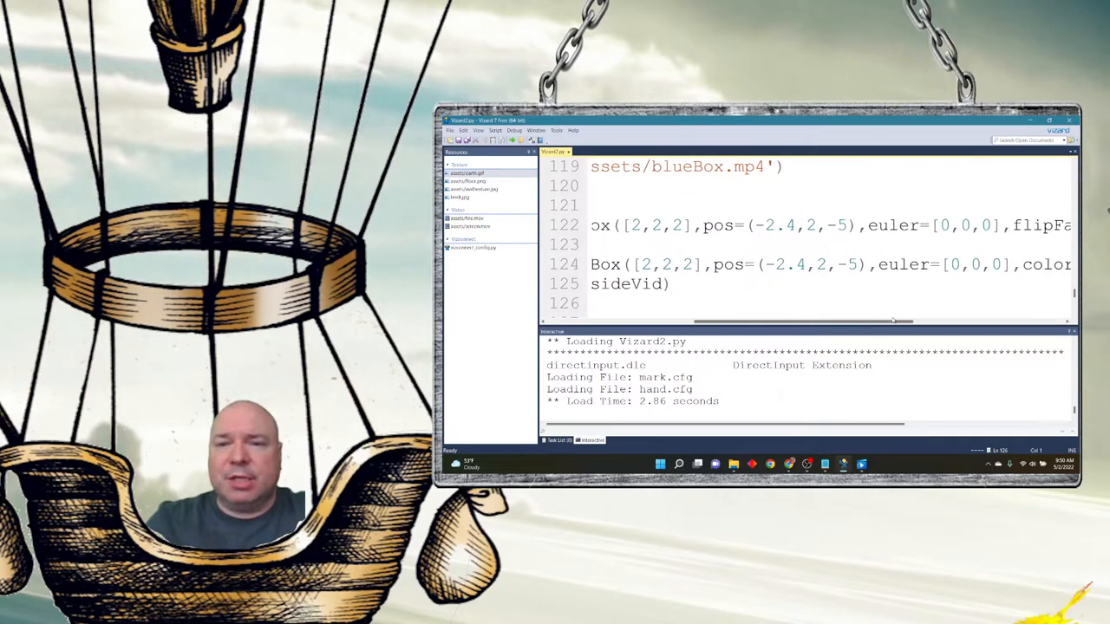
scroll("right", 3)
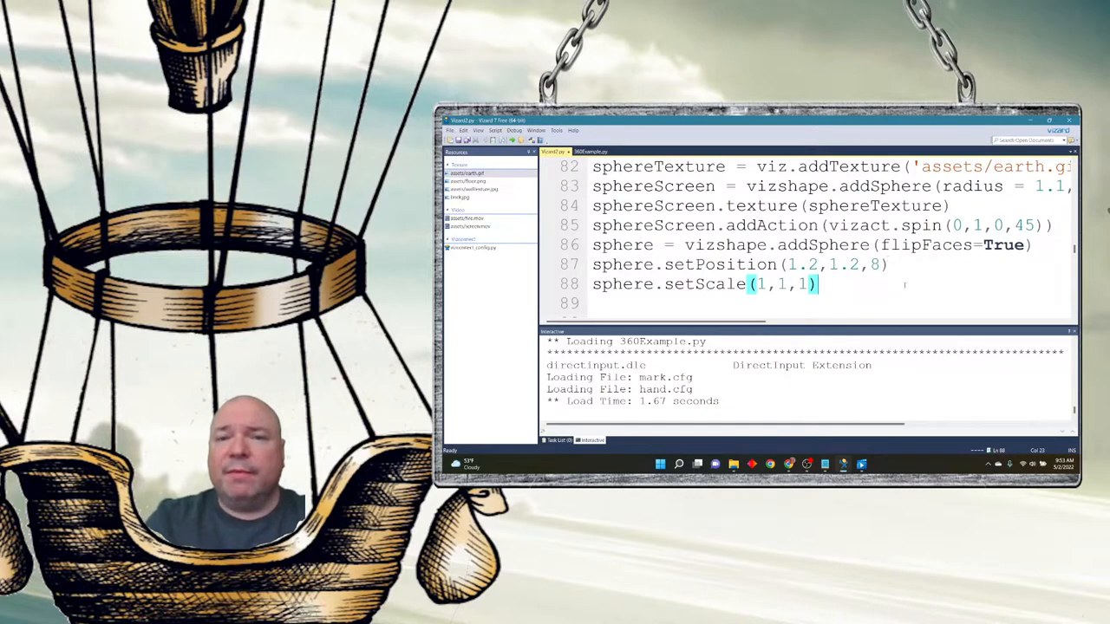
- Scroll sideways through 360Example.py's inward-facing sphere code at (1.2,1.2,8)
scroll("right", 3)
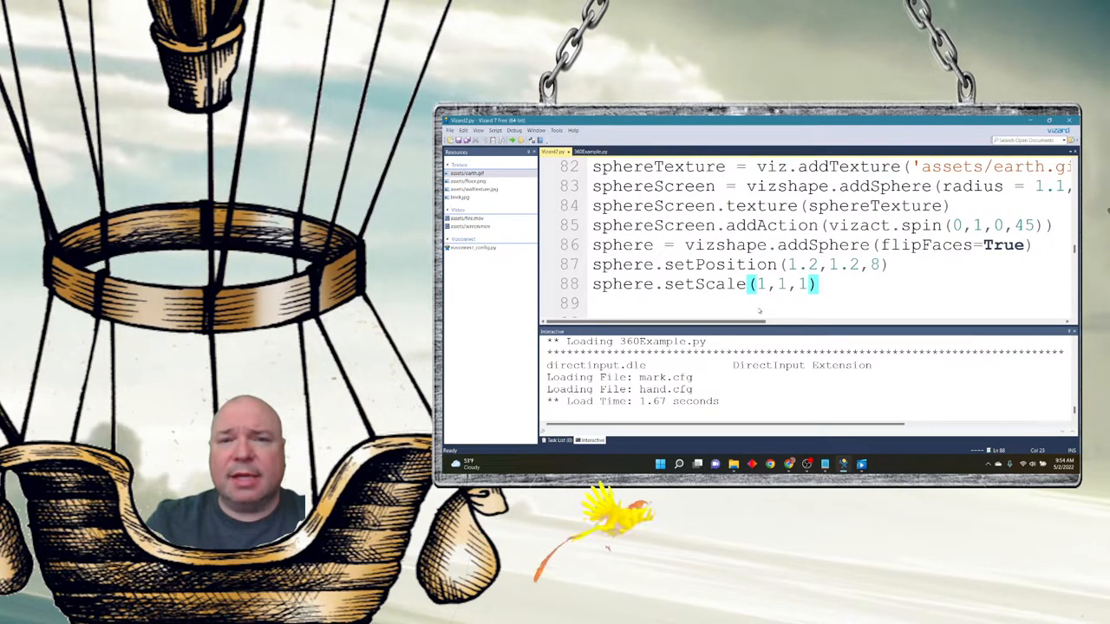
scroll("right", 3)
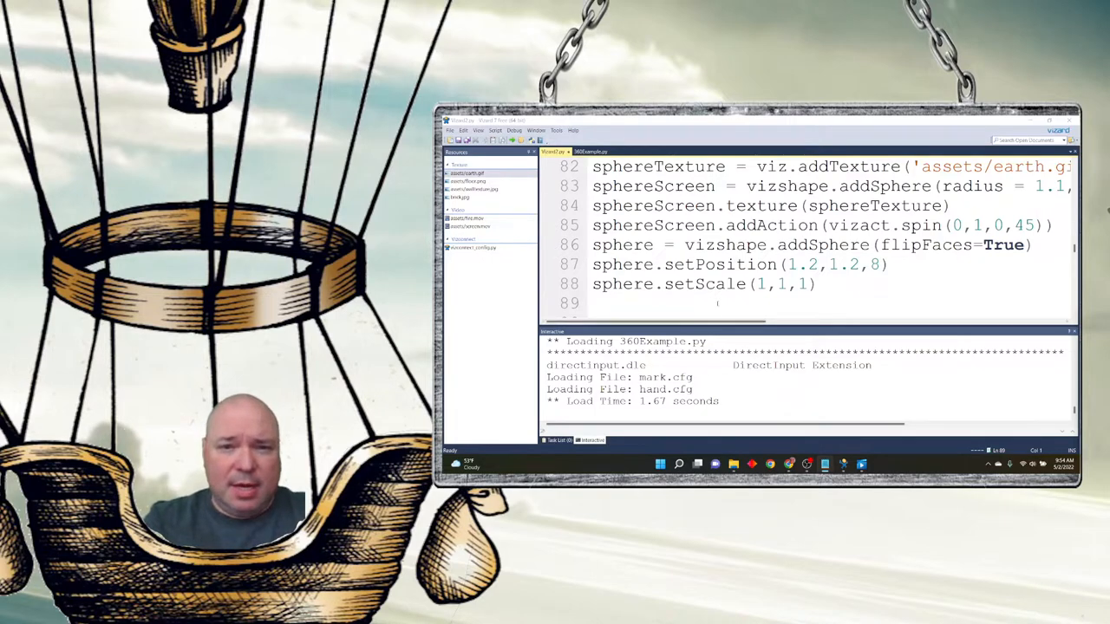
- Load 'assets/360Sequence.mp4' into a video360 variable with viz.addVideo
type("video360=viz.addVideo('assets/360Sequence.mp4')")
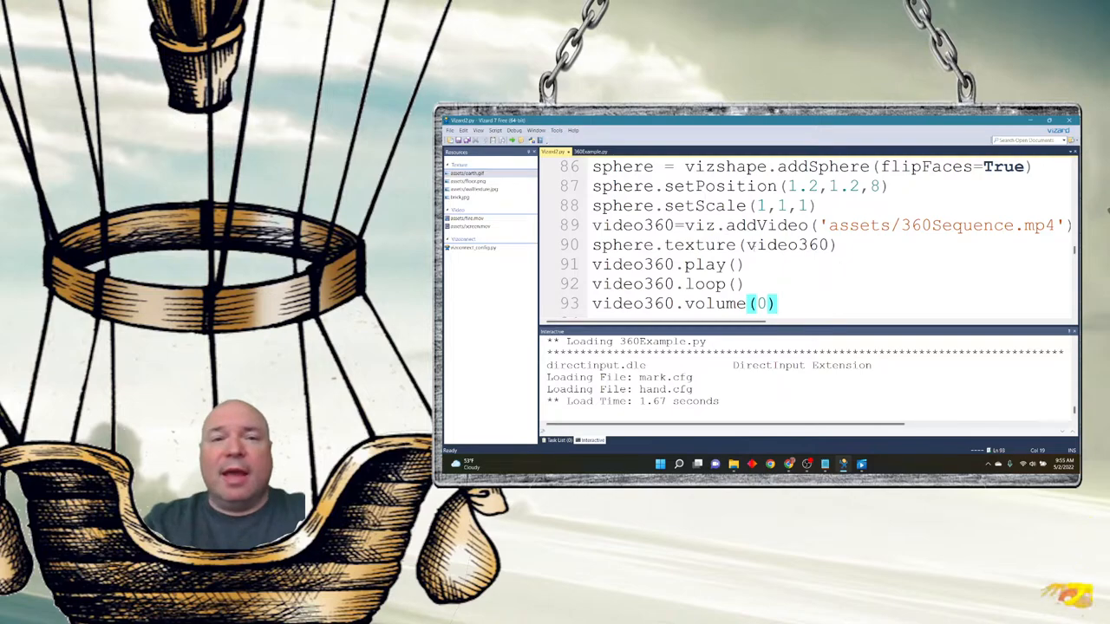
- Run Vizard2.py to test the muted 360-video sphere
left_click(510, 137)
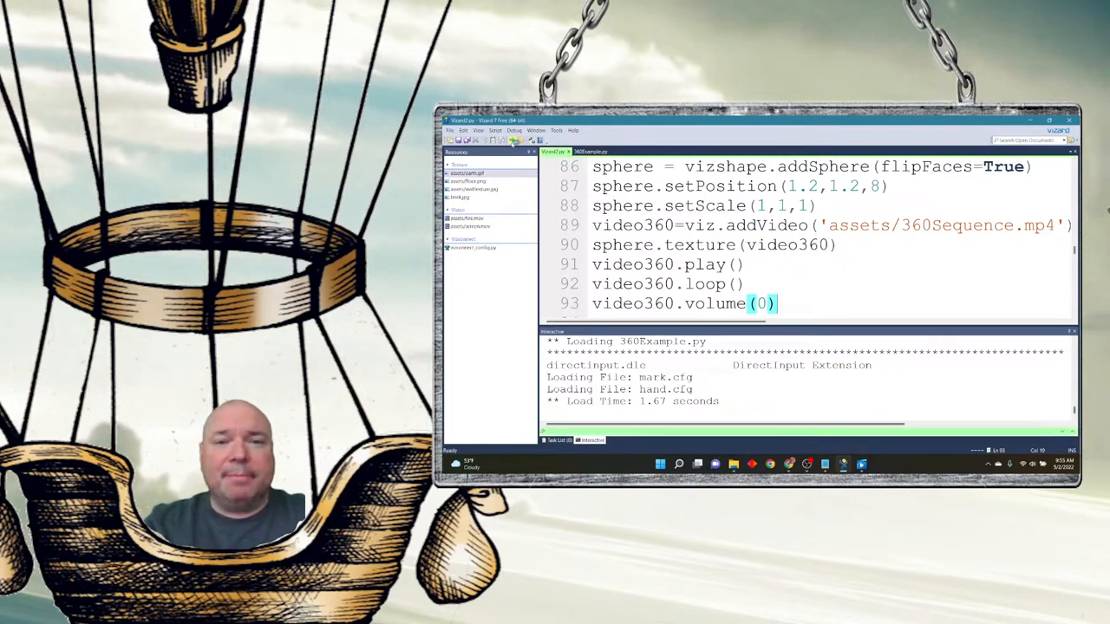
left_click(515, 139)
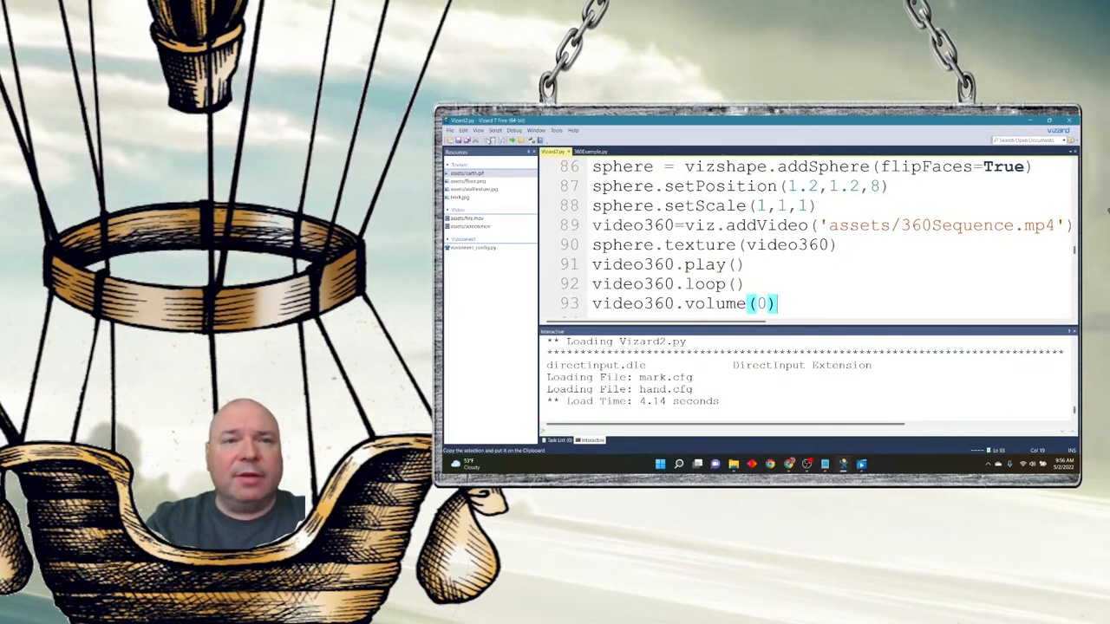
- Switch to 360Example.py and scroll down through its 360-video sphere example
left_click(582, 151)
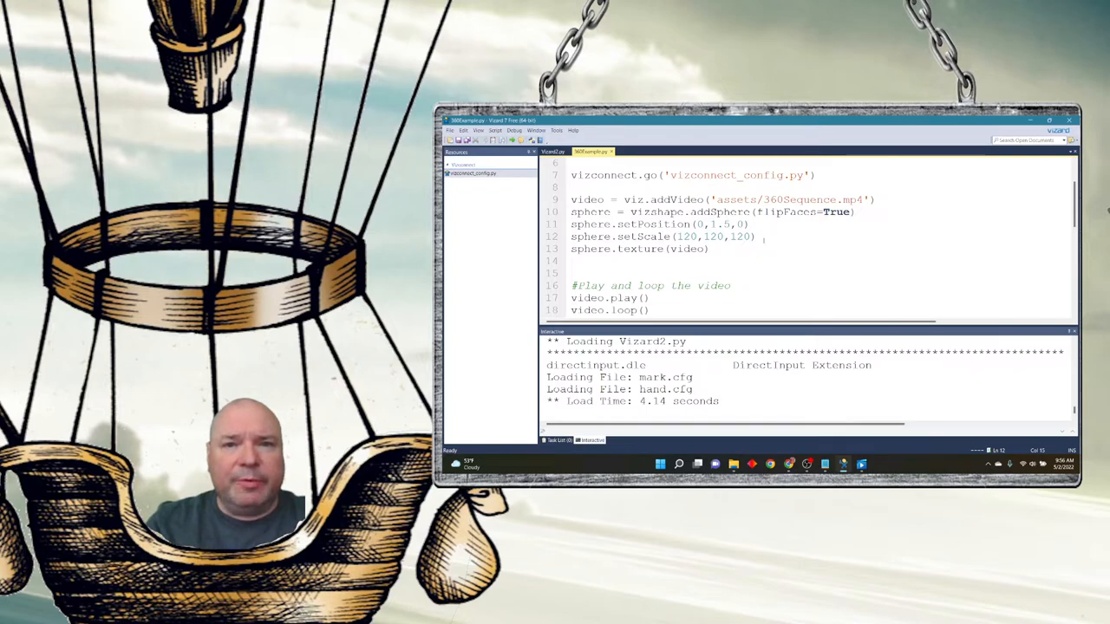
scroll("down", 3)
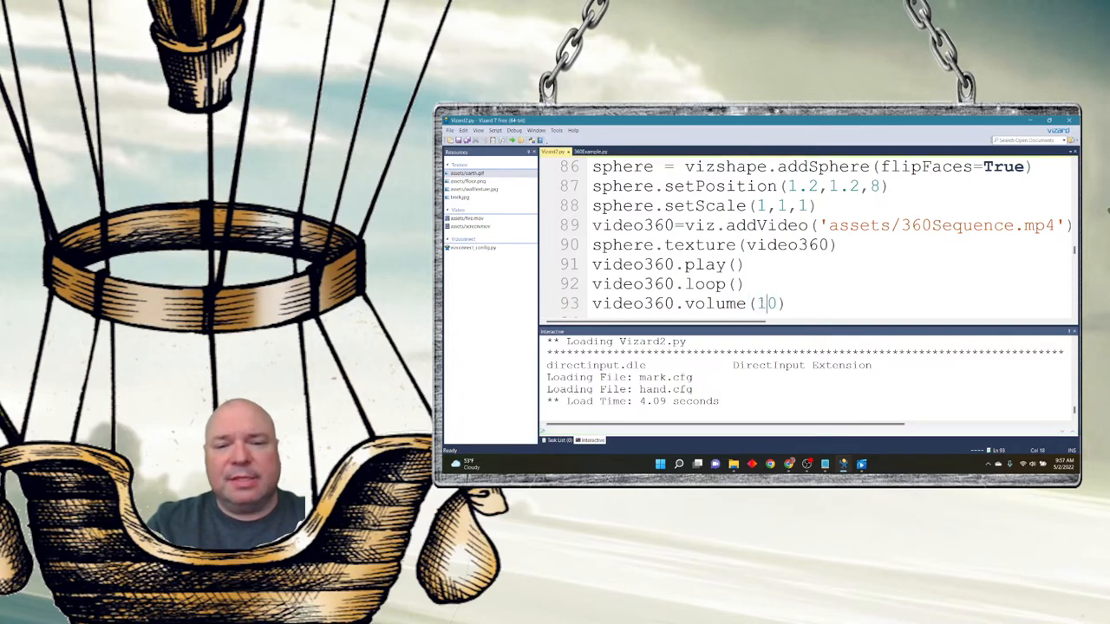
- Raise video360's volume from 0 to 100, then close the tested Vizard2 scene
type("00)")
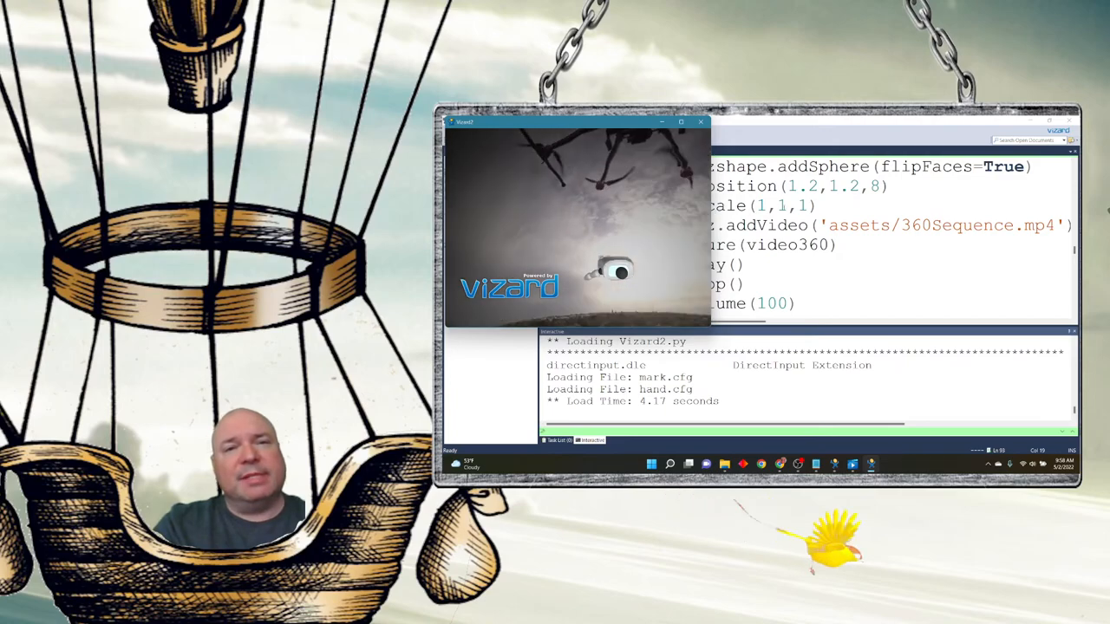
left_click(700, 121)
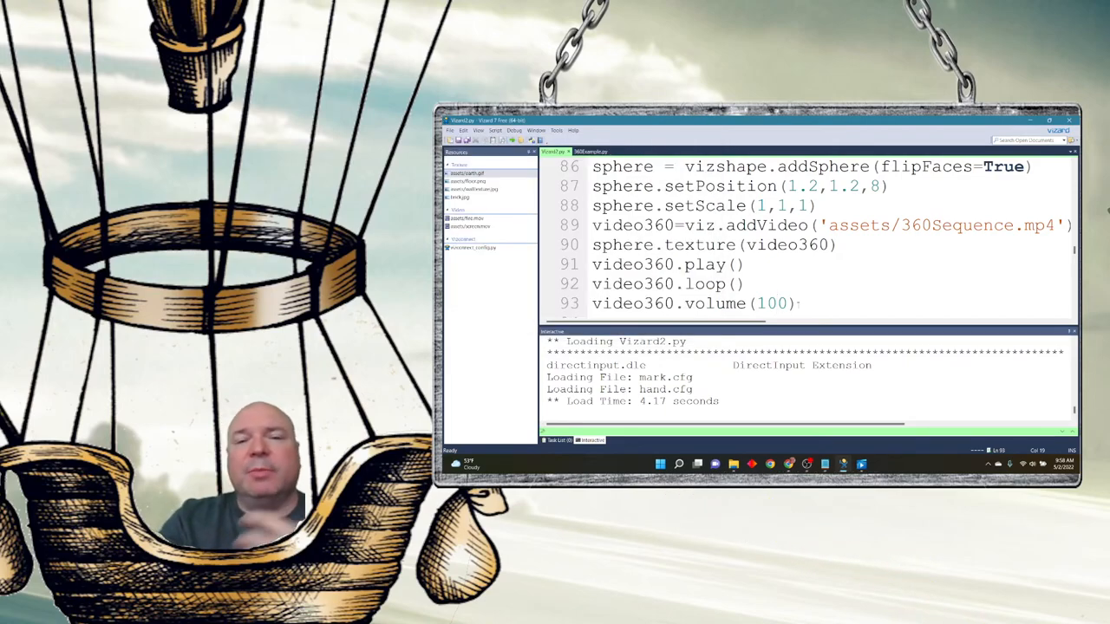